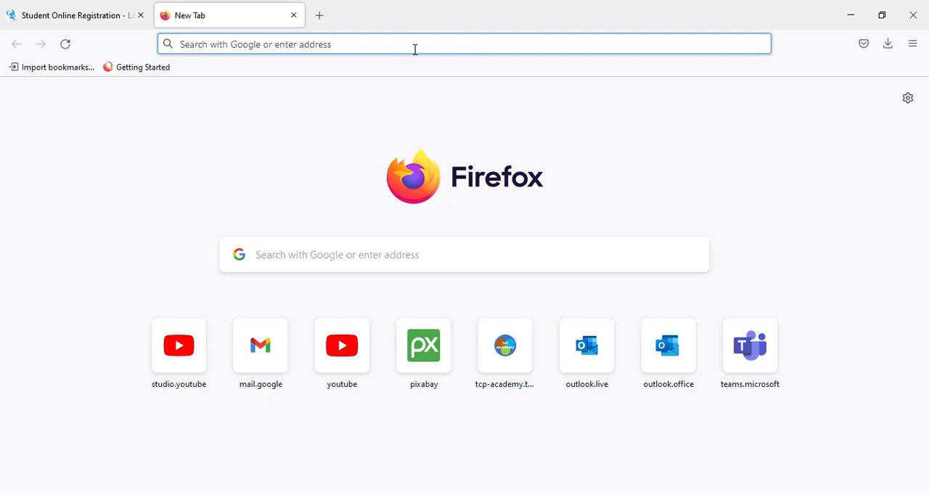
Search Google for 'cxc student portal' from the new tab's address bar
text(cxc)
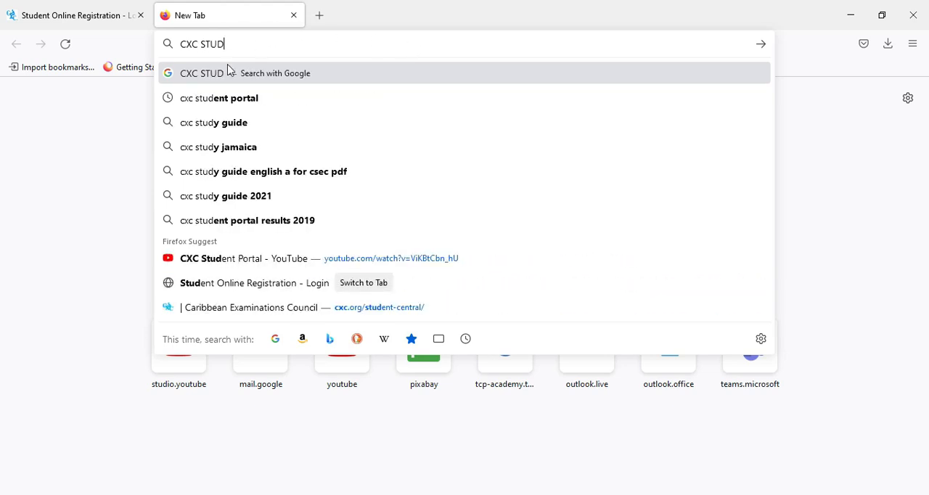
mouse_move(239, 107)
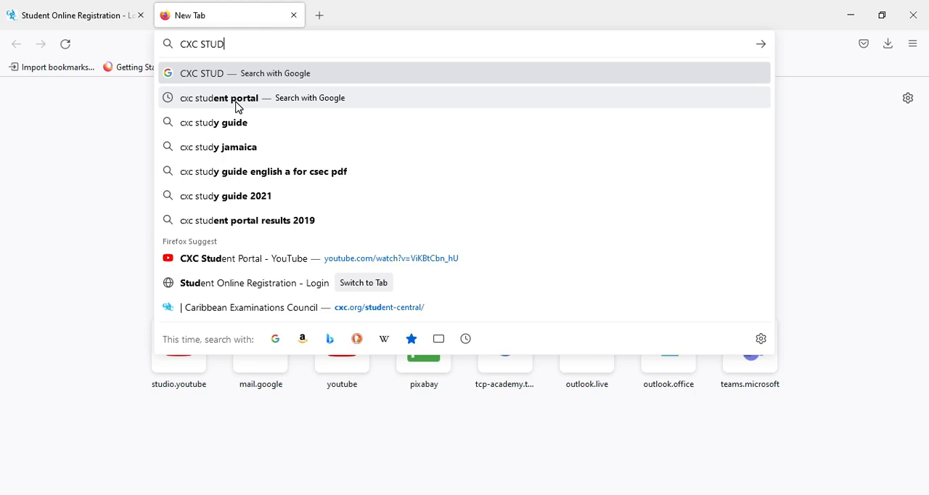
click(219, 98)
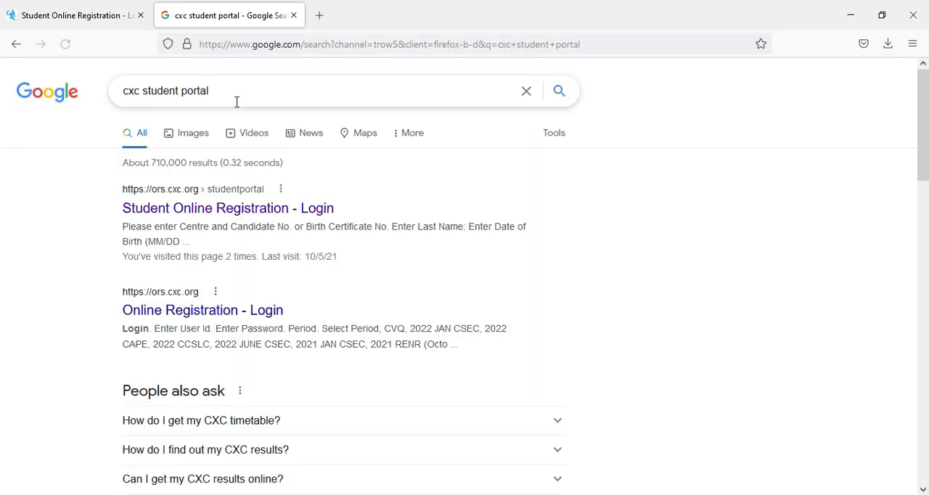
mouse_move(227, 208)
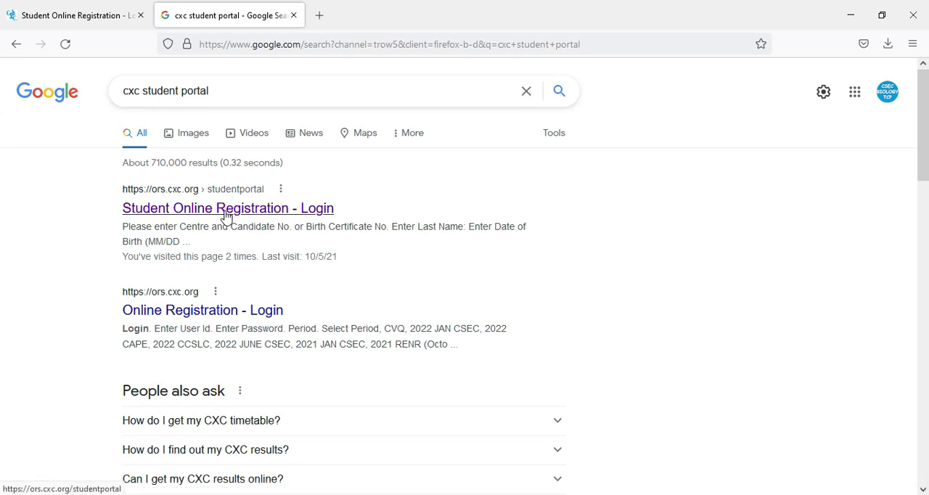
mouse_move(231, 219)
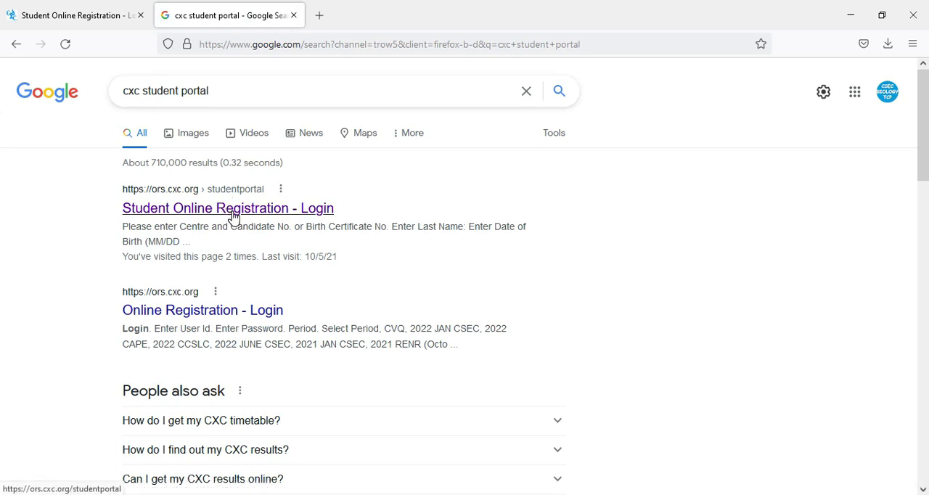
Open the 'Student Online Registration - Login' result from ors.cxc.org
click(227, 208)
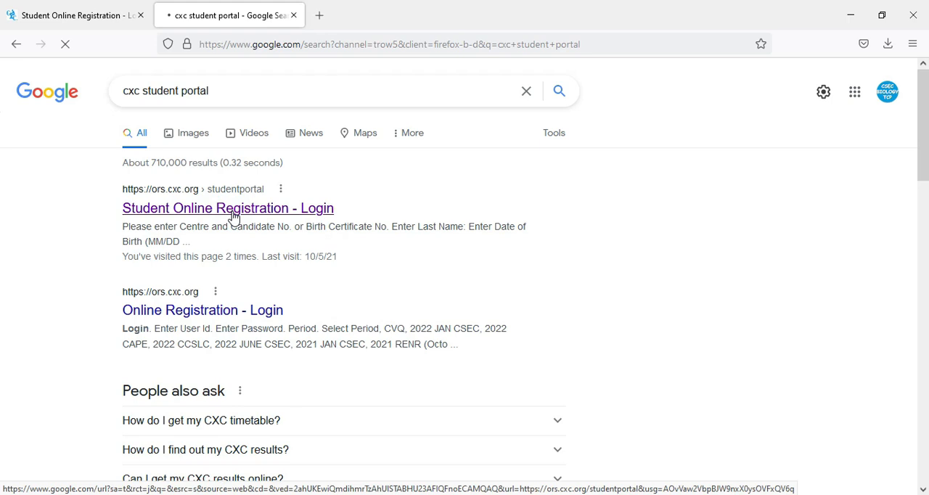
click(227, 209)
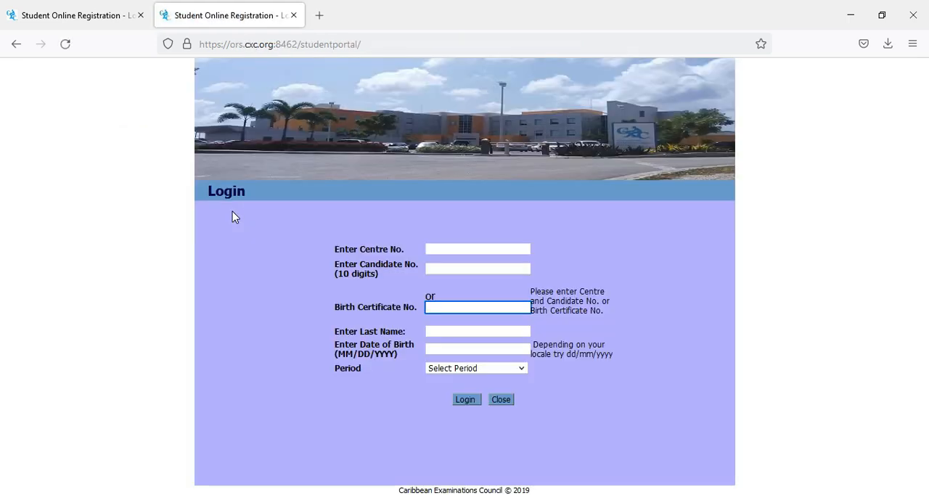
mouse_move(564, 423)
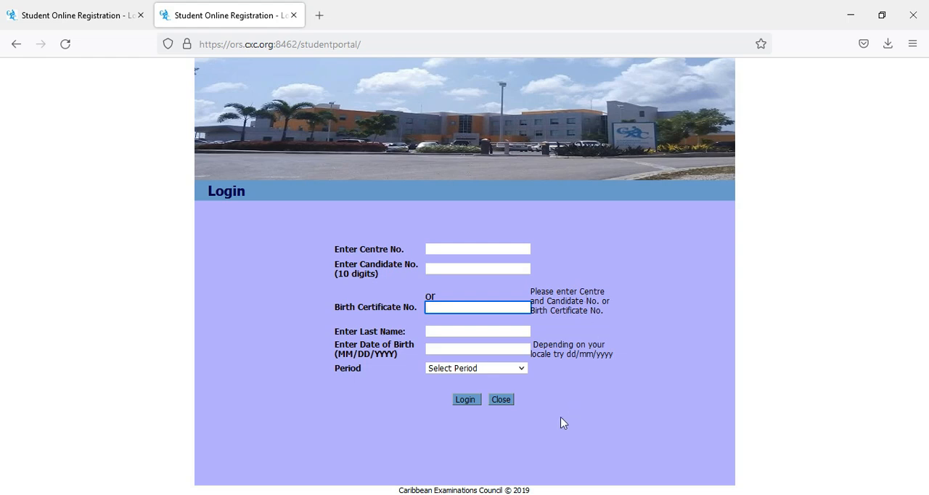
mouse_move(540, 253)
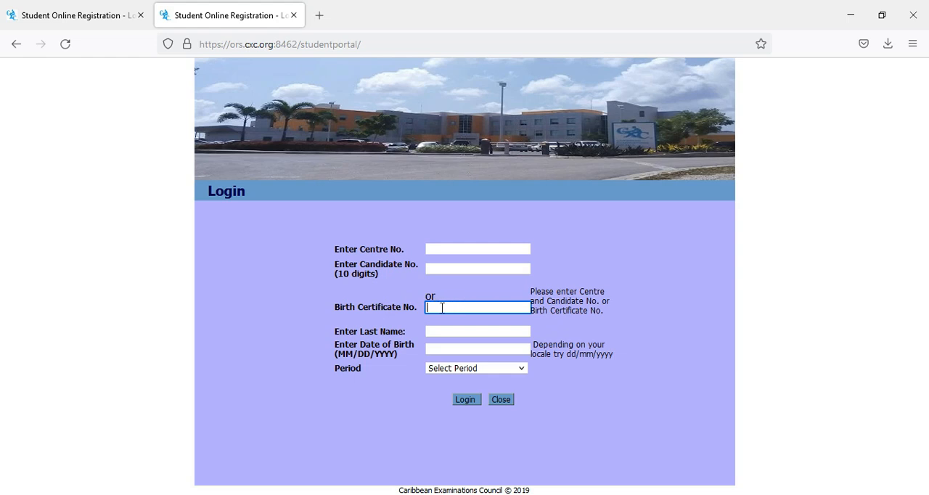
mouse_move(495, 264)
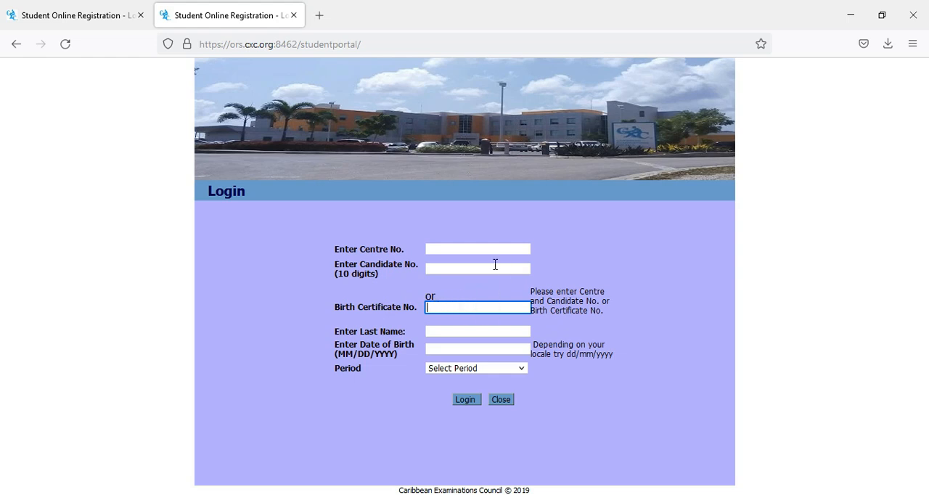
mouse_move(478, 249)
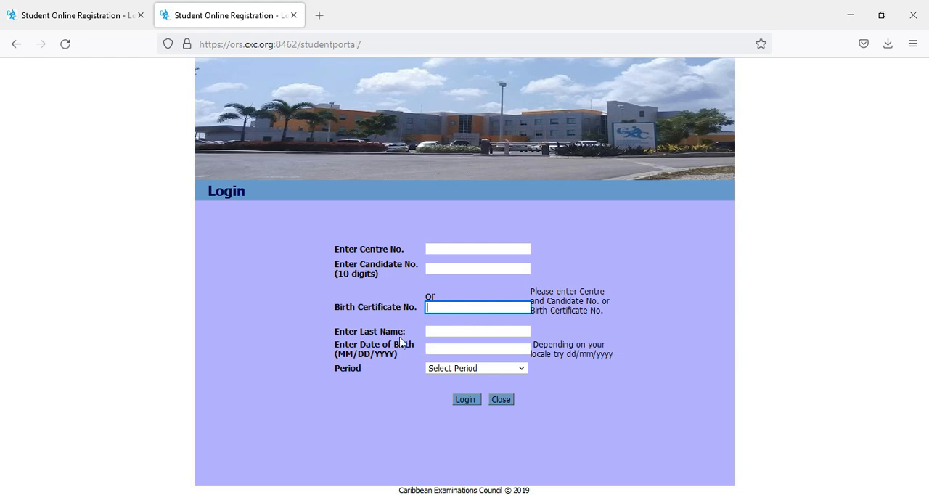
mouse_move(425, 359)
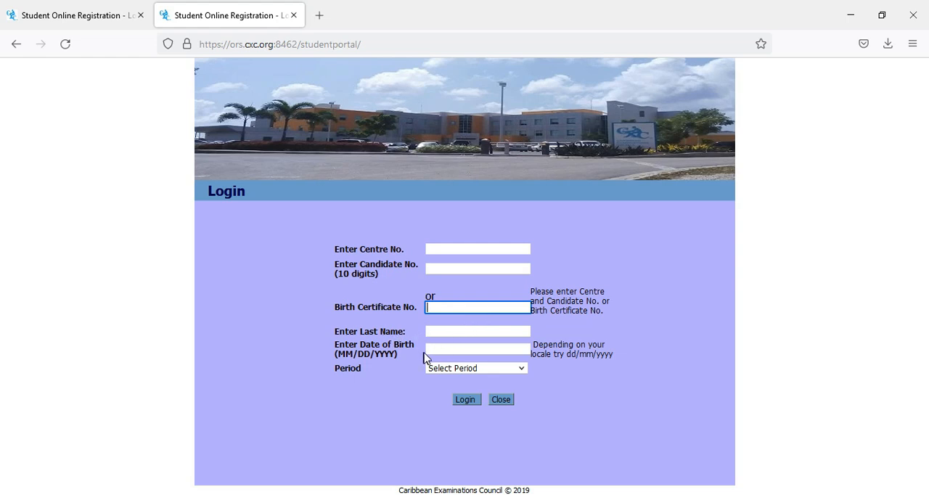
mouse_move(521, 377)
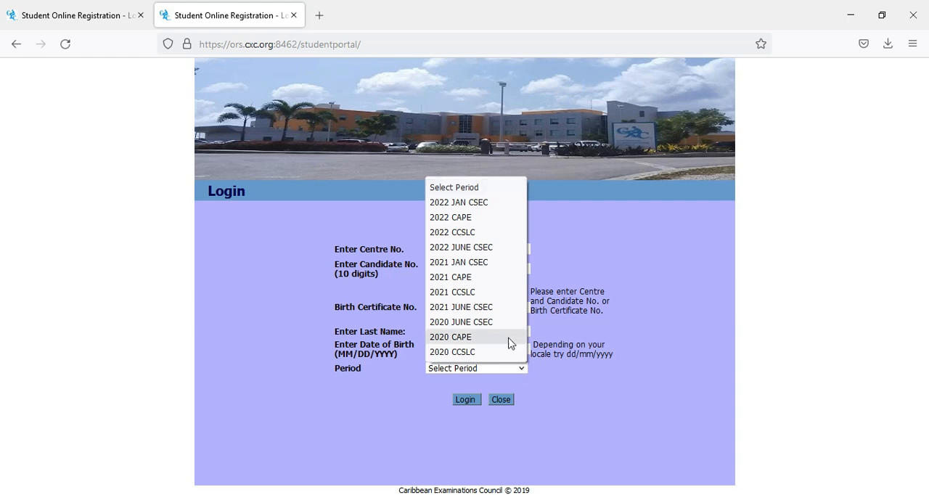
mouse_move(498, 307)
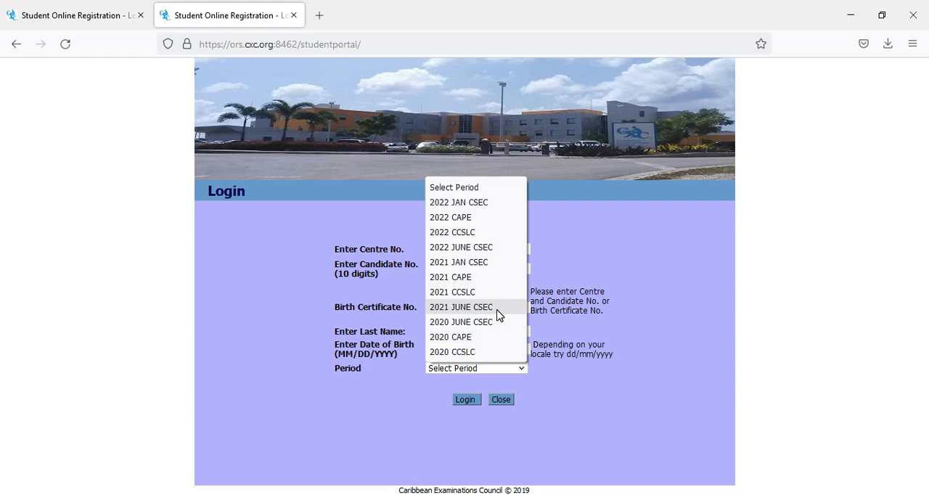
Choose '2021 JUNE CSEC' as the exam period on the login form
click(461, 307)
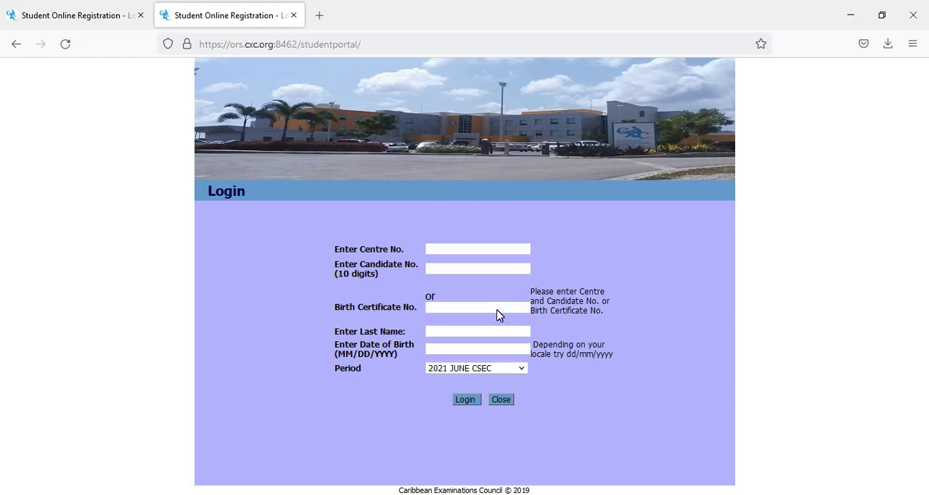